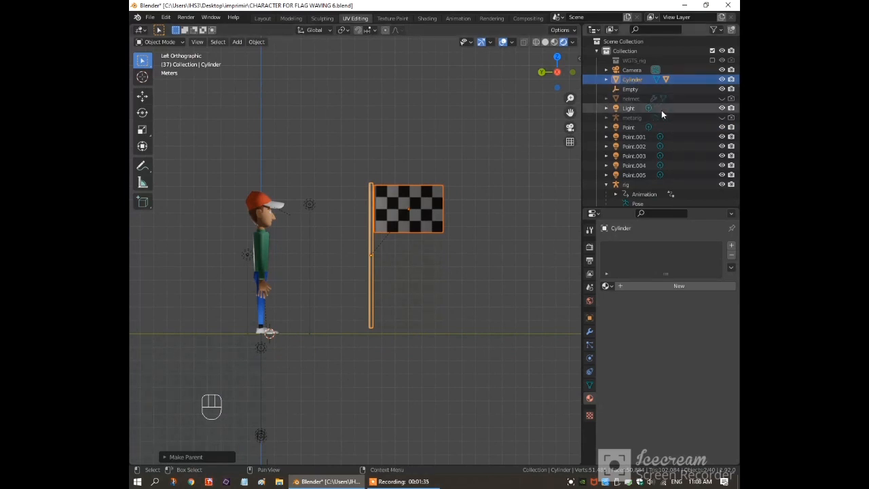
# Select the character rig and unhide its bone controls for posing
pyautogui.click(625, 165)
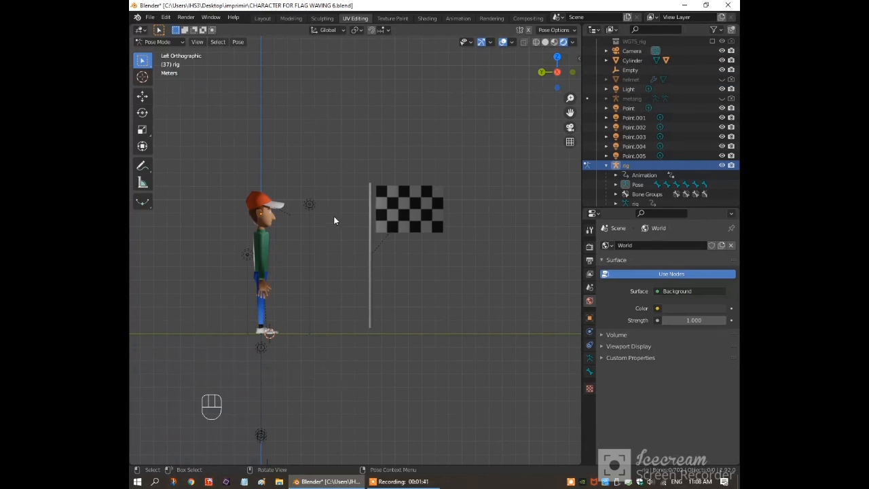
pyautogui.press('Alt+h')
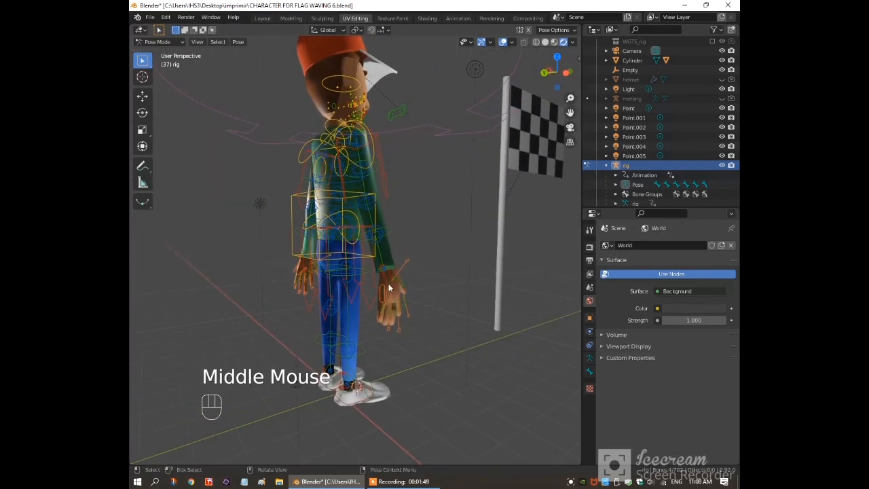
# Rotate the hand_ik.R control bone upward so the right hand rises above the head
pyautogui.click(387, 278)
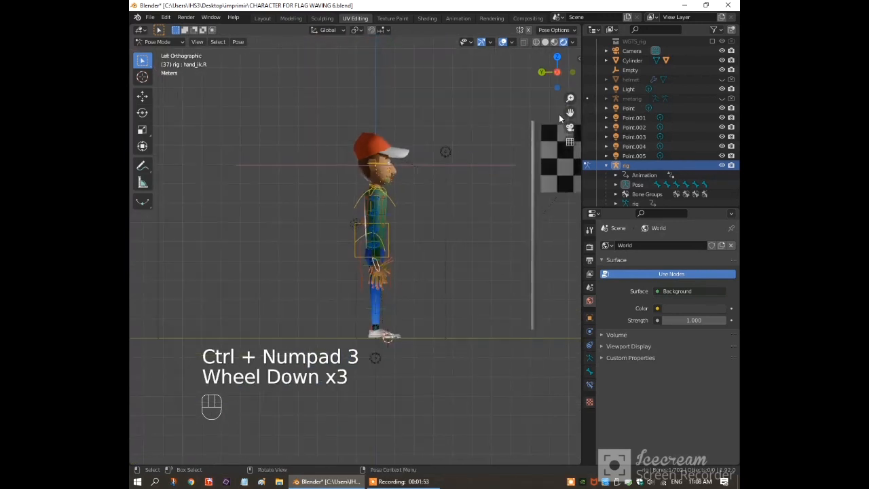
pyautogui.scroll(-3)
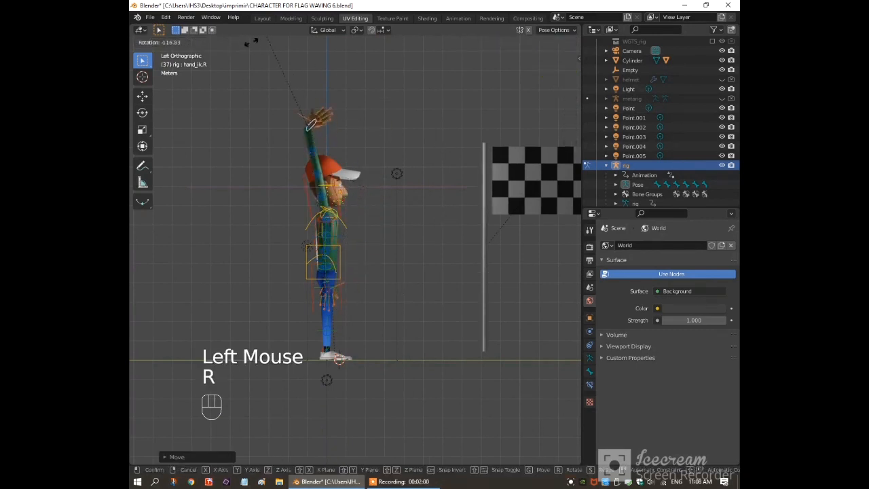
pyautogui.click(161, 41)
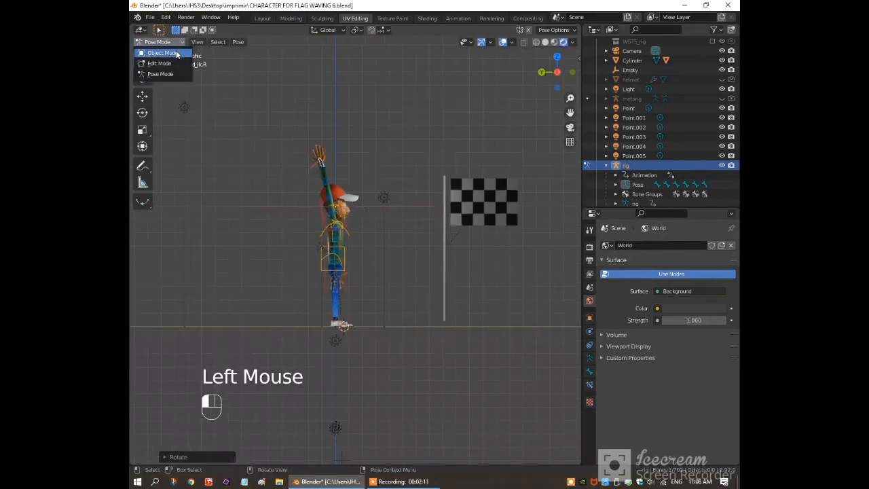
# In Object Mode, move the flag up and rotate its pole horizontal above the raised hand
pyautogui.click(160, 53)
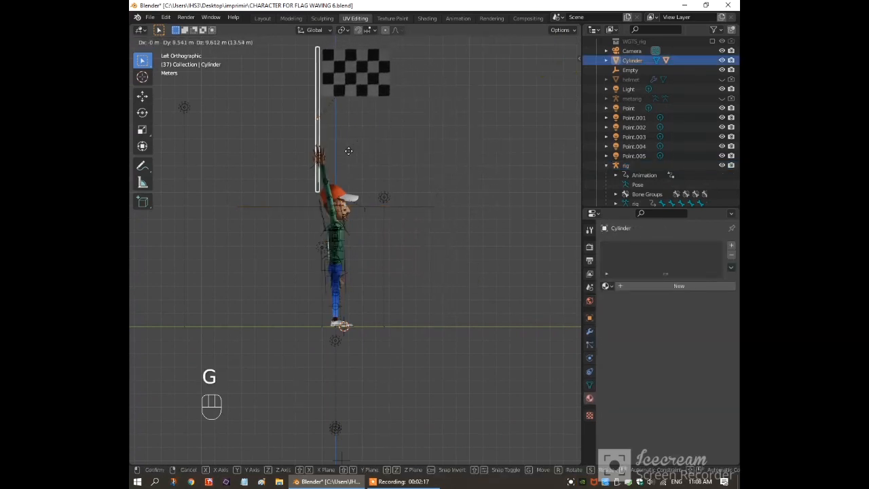
pyautogui.press('KP_1')
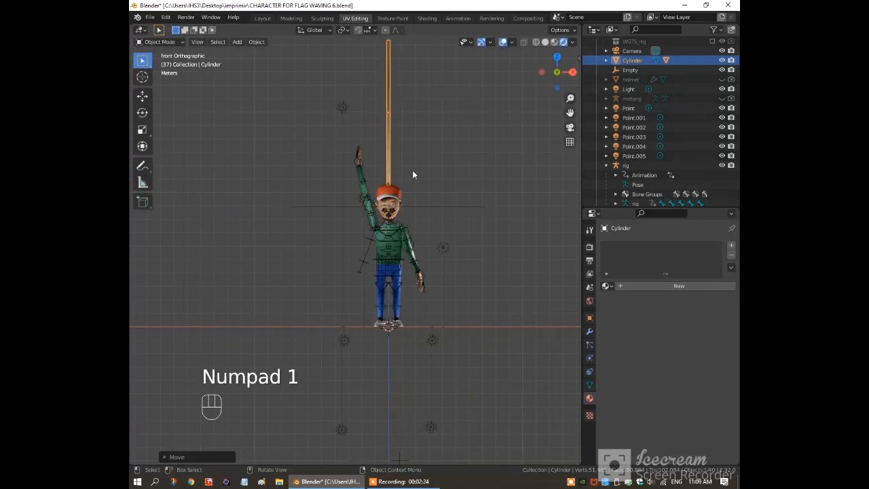
pyautogui.press('r')
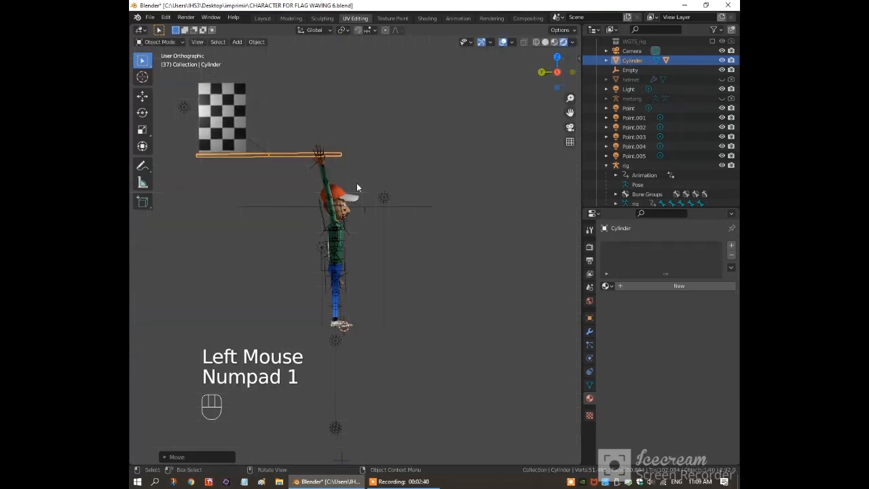
# With flag and rig selected in Pose Mode, parent the flag to the hand_ik.R bone via Ctrl+P
pyautogui.press('KP_1')
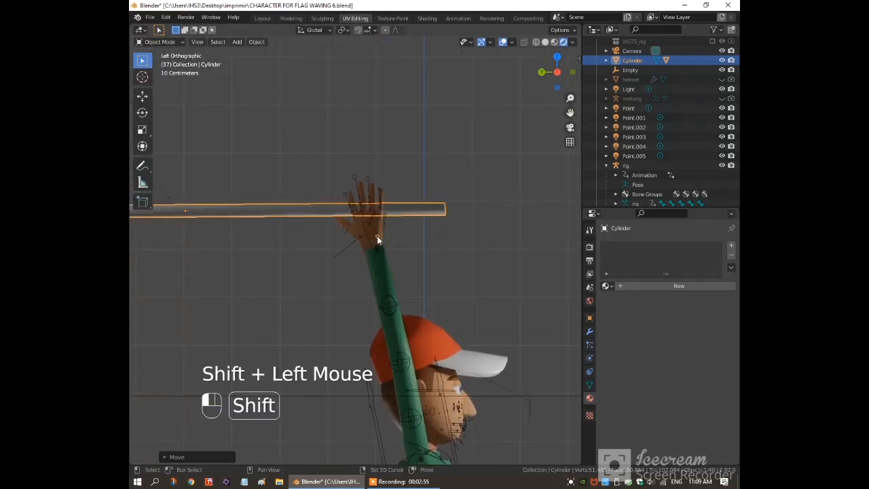
pyautogui.scroll(-3)
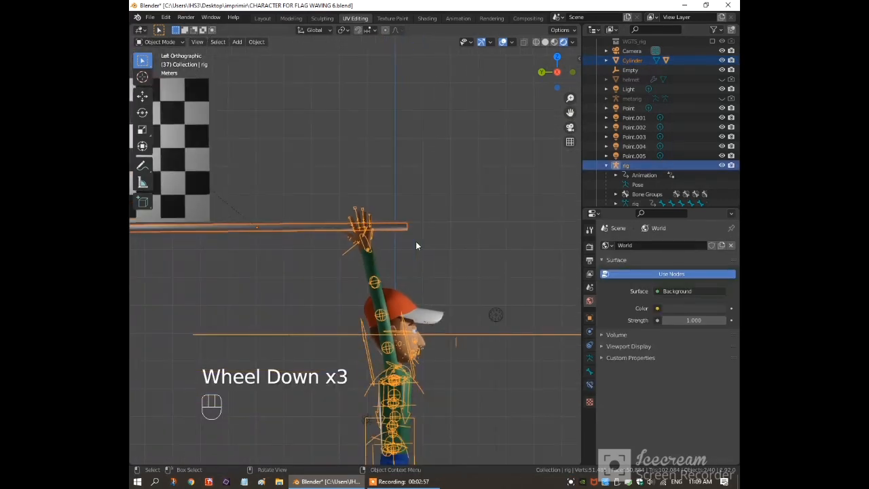
pyautogui.click(160, 41)
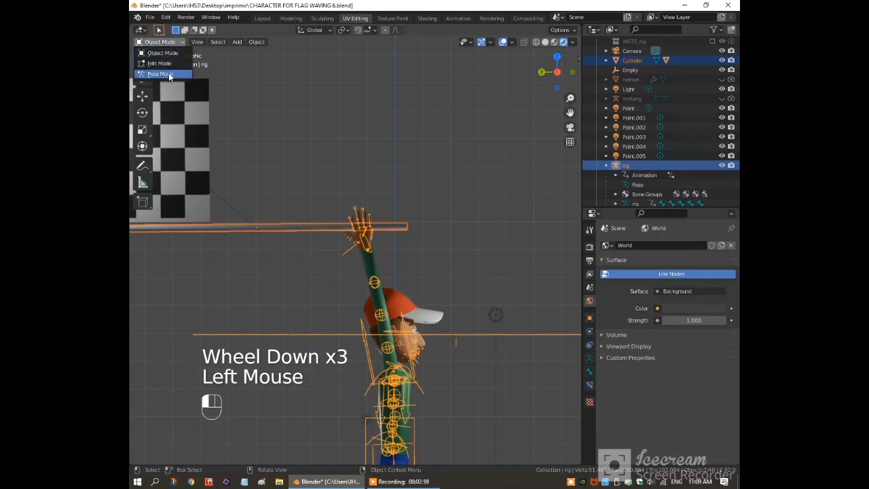
pyautogui.click(160, 74)
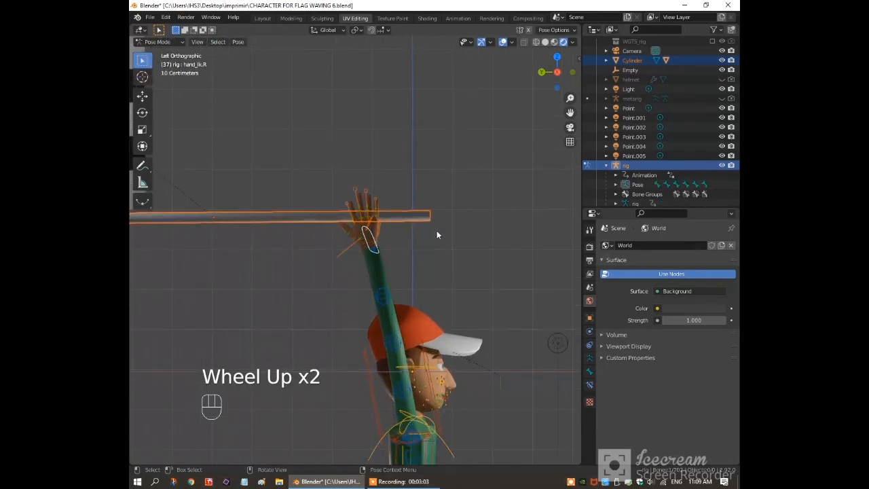
pyautogui.press('ctrl+p')
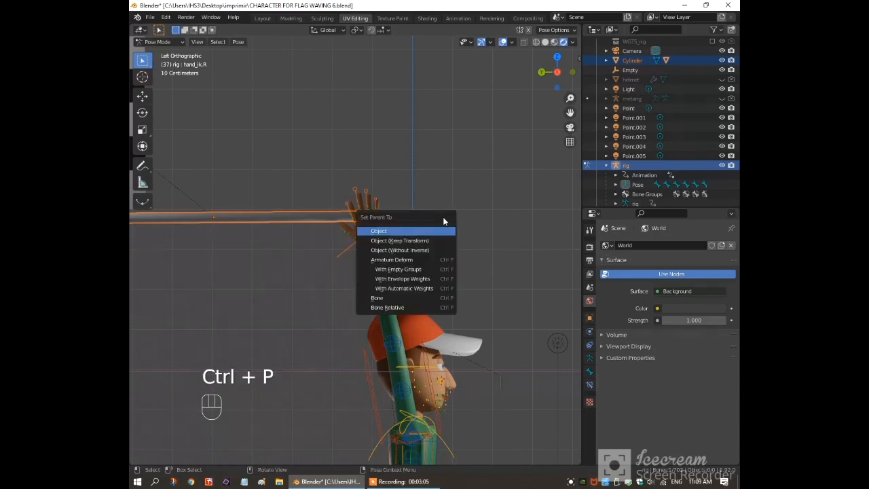